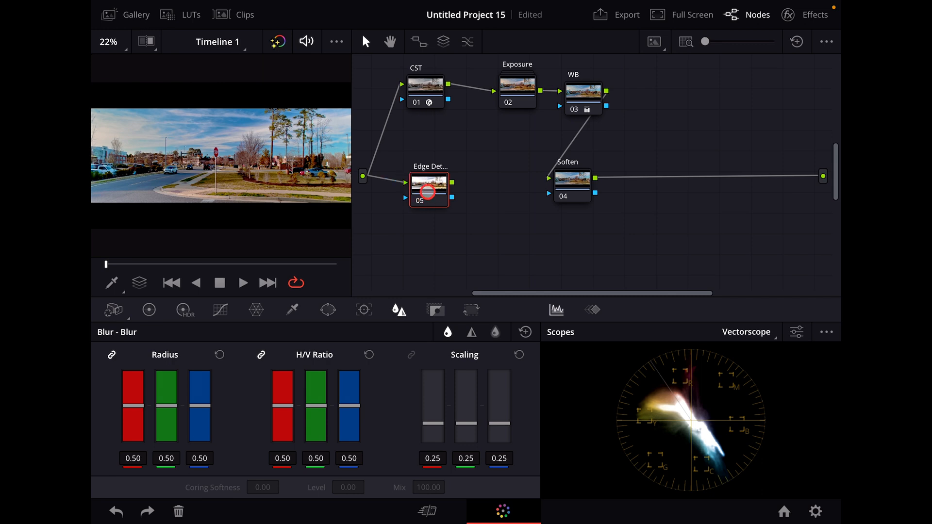
Apply Resolve FX Edge Detect from the Effects library to the Edge Detect node.
left_click(815, 14)
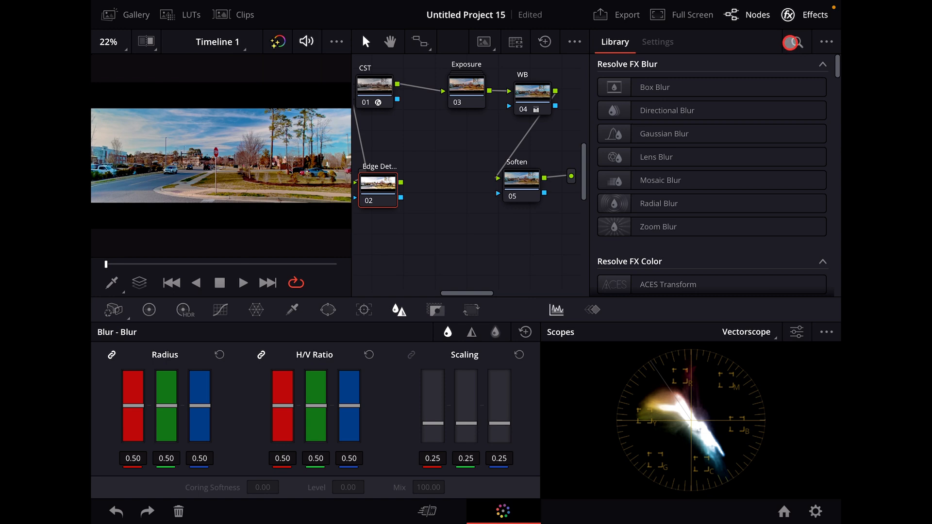
type("Edge de")
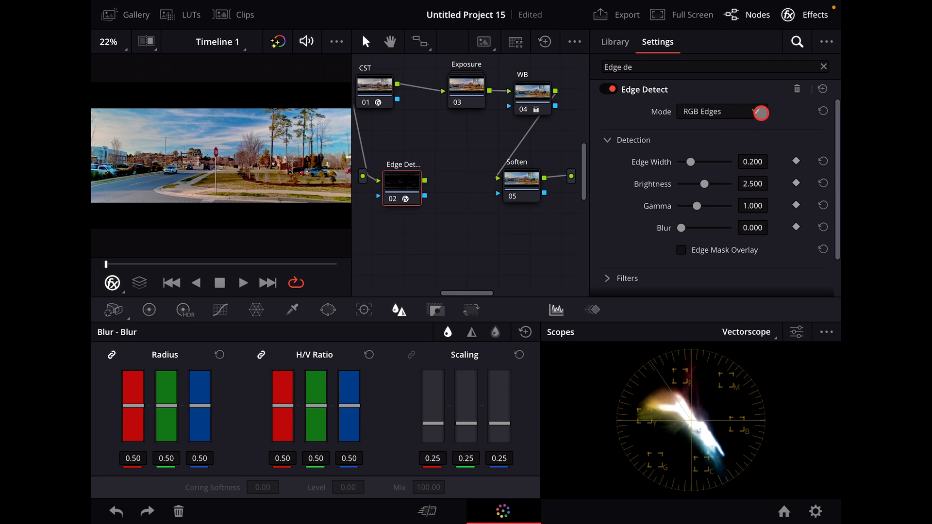
Preview the node alone and set Edge Detect to Grayscale Edges, edge width 0, gamma 0.5.
left_click(145, 42)
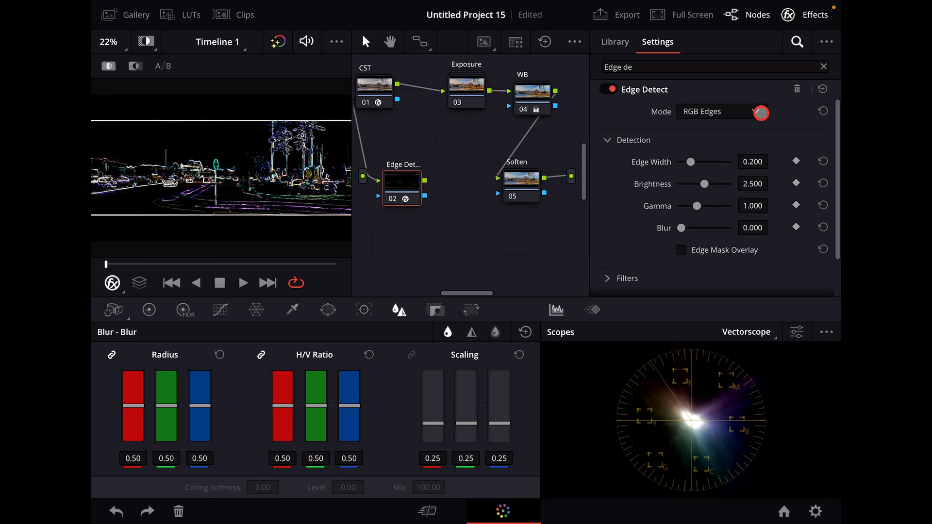
left_click(722, 112)
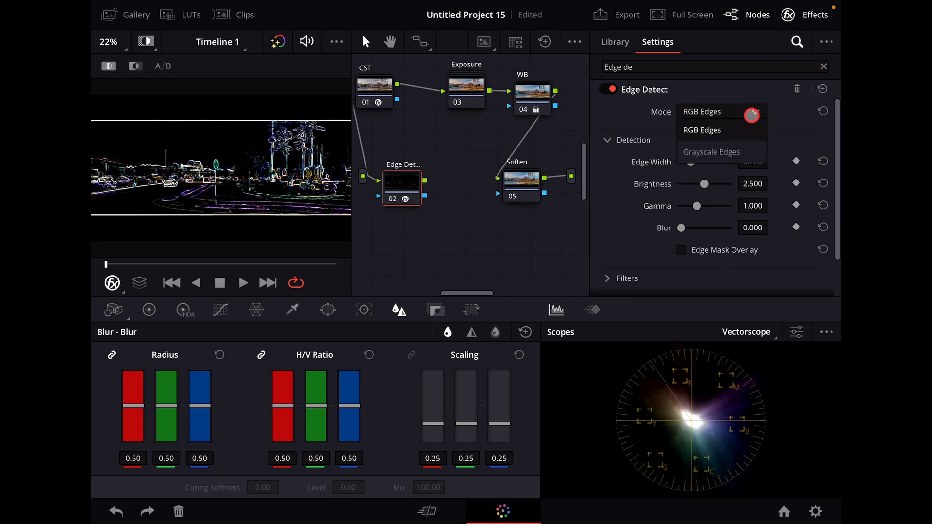
left_click(711, 152)
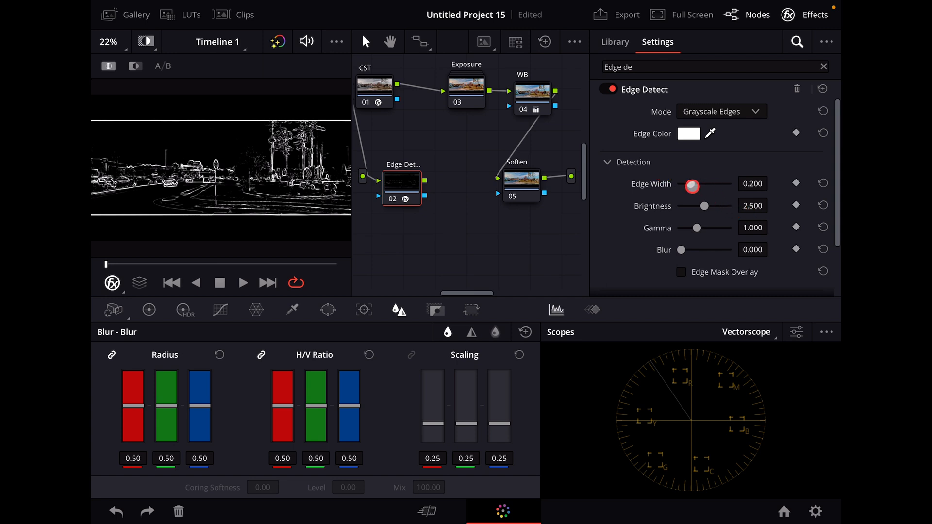
left_click_drag(692, 186, 686, 186)
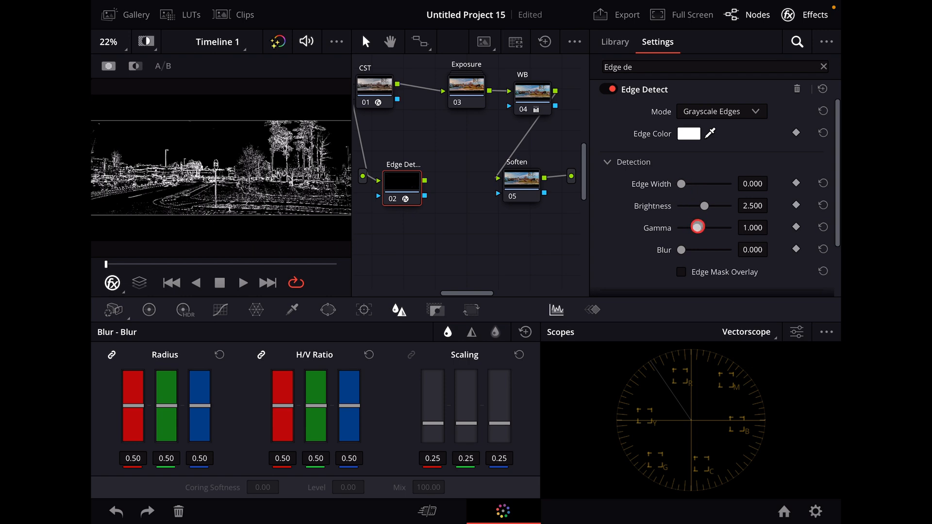
left_click_drag(697, 227, 683, 228)
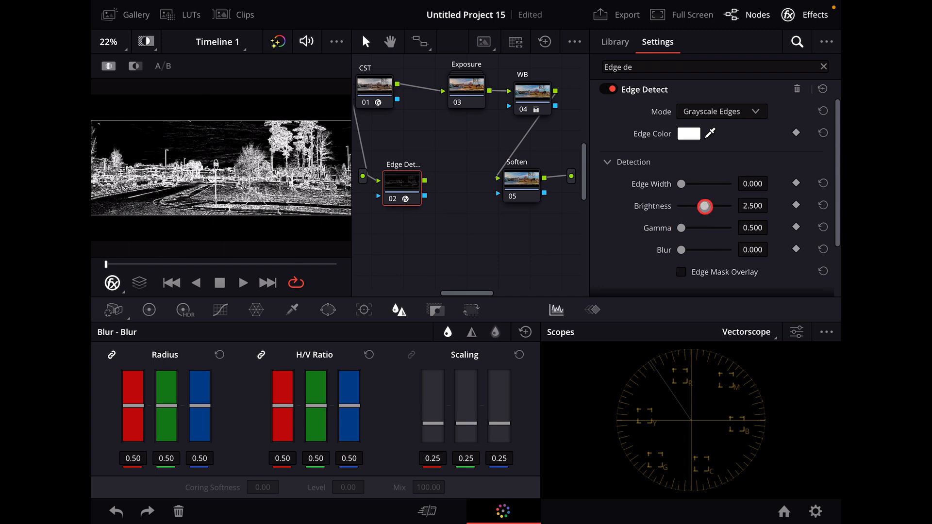
Keep edge brightness at 2.500 and feed the Edge Detect output into Soften's key input.
left_click_drag(705, 206, 700, 206)
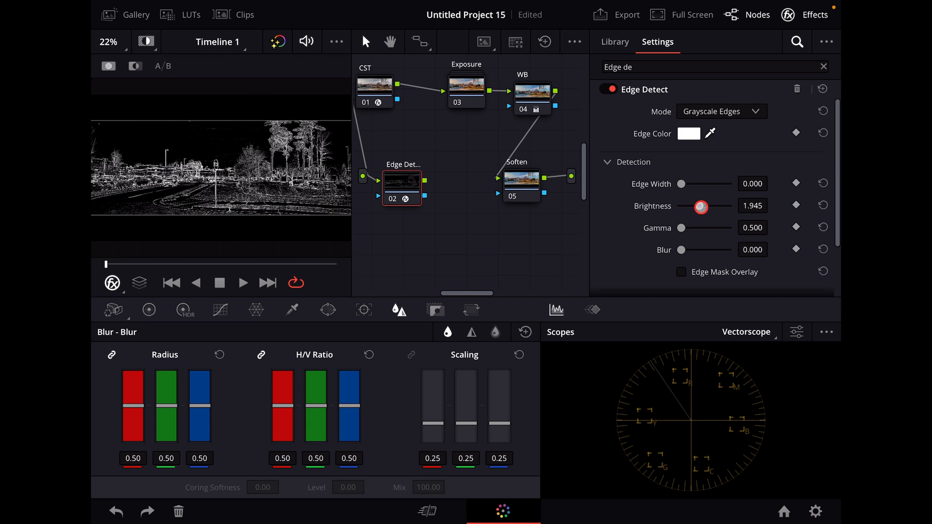
left_click_drag(701, 207, 705, 206)
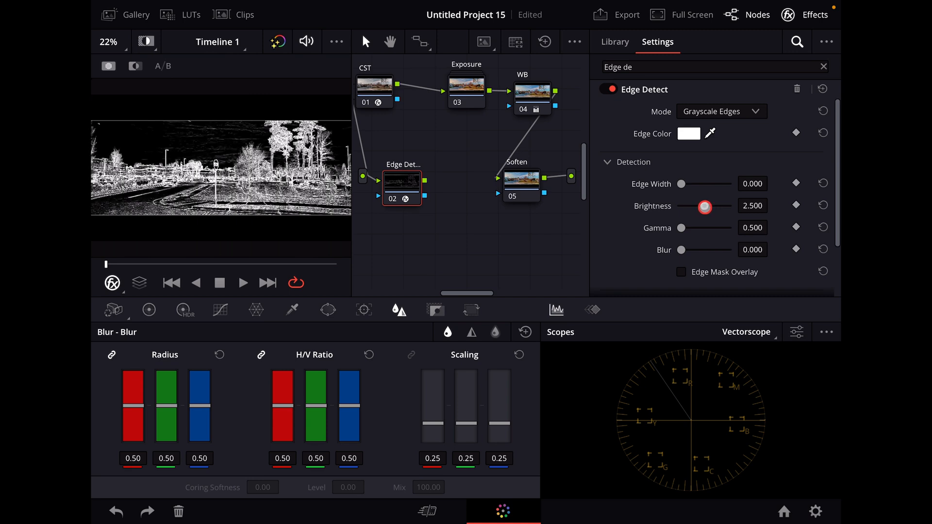
left_click_drag(705, 206, 707, 206)
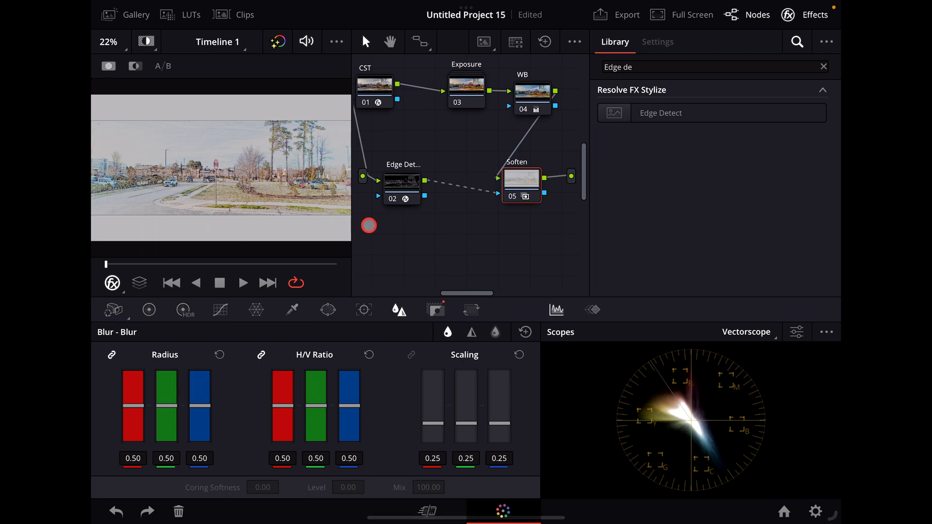
Show the Soften node's Key palette and inspect the edge matte at 200% zoom around the trees.
left_click(432, 310)
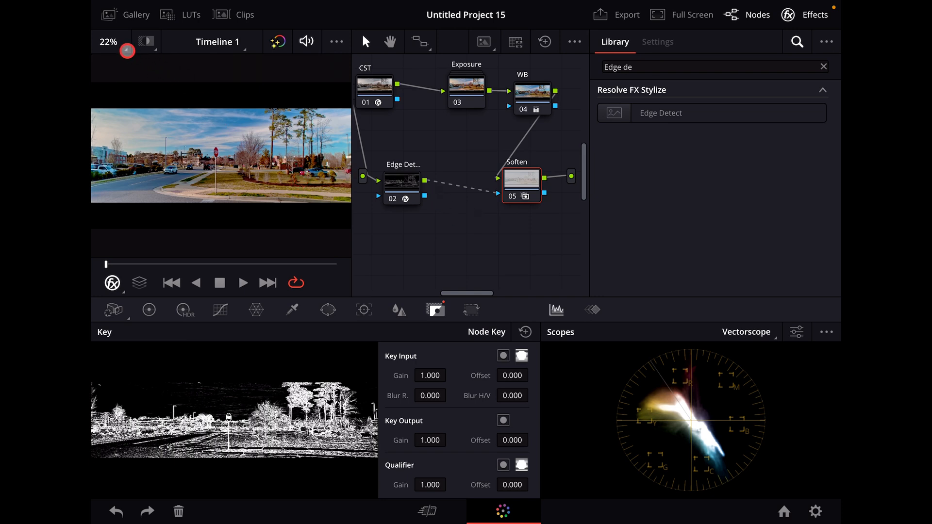
left_click(109, 42)
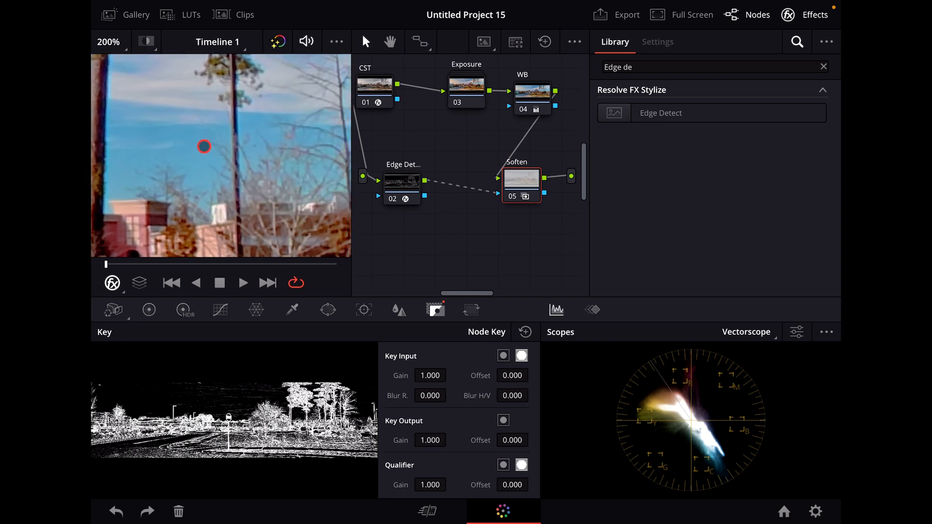
left_click_drag(203, 147, 159, 174)
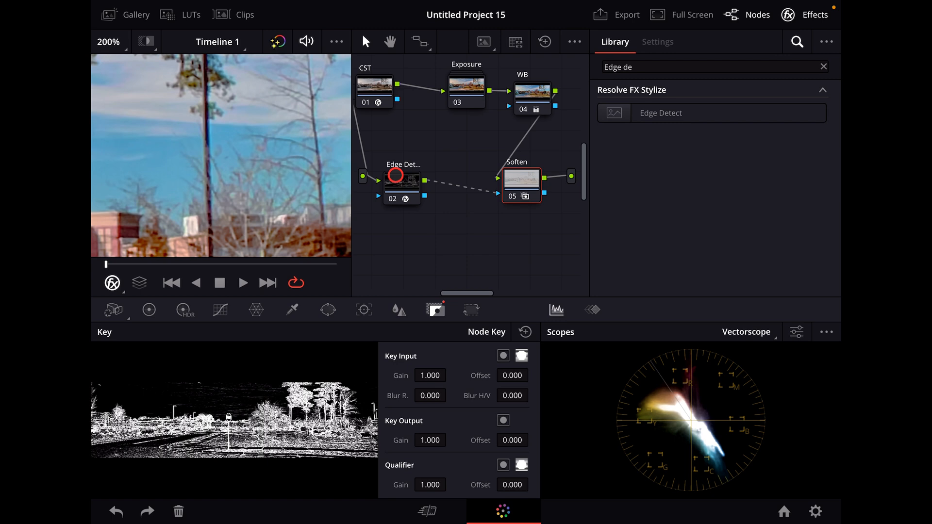
left_click(521, 178)
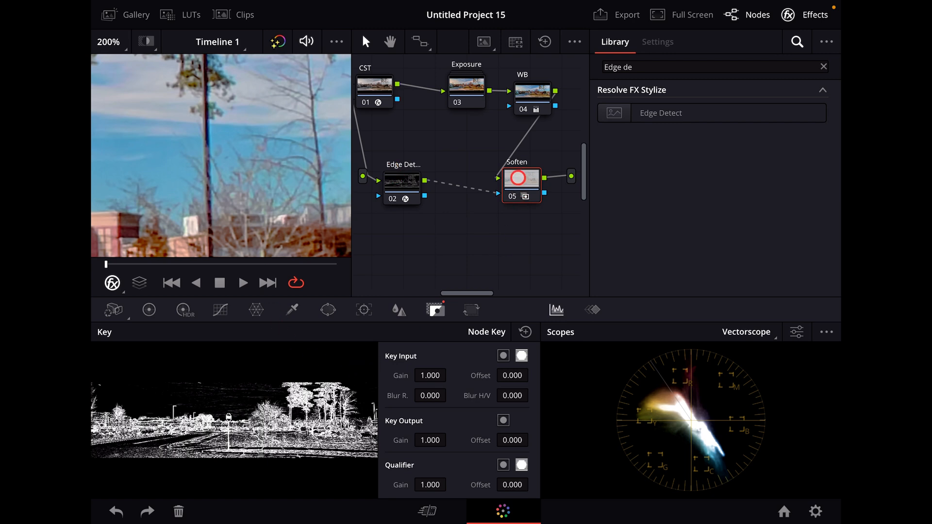
left_click(198, 316)
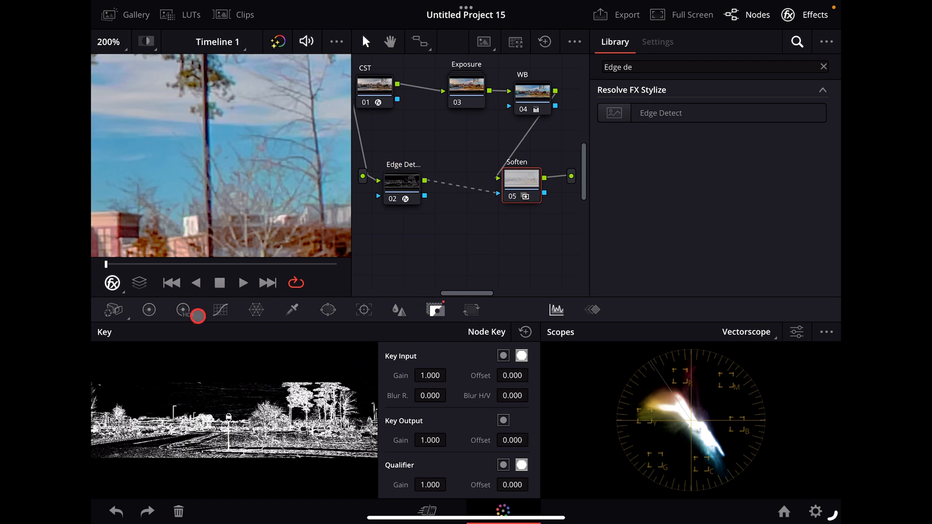
Lower the Soften node's Offset master wheel to 16.05 in Primaries Color Wheels.
left_click(149, 309)
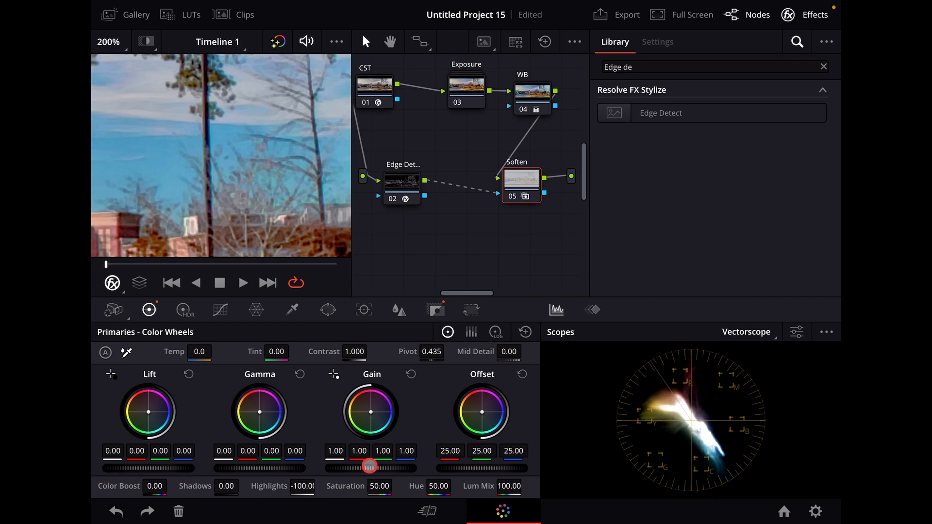
left_click_drag(369, 467, 498, 473)
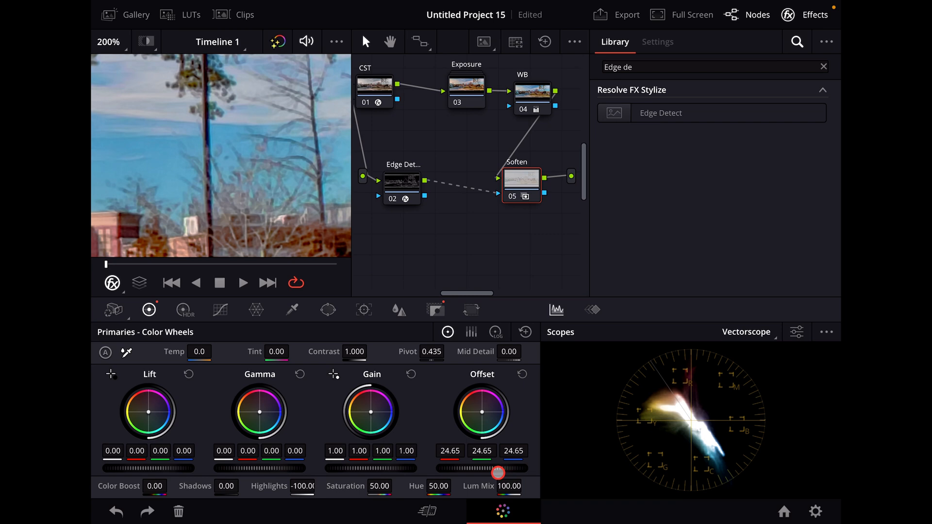
left_click_drag(499, 472, 369, 472)
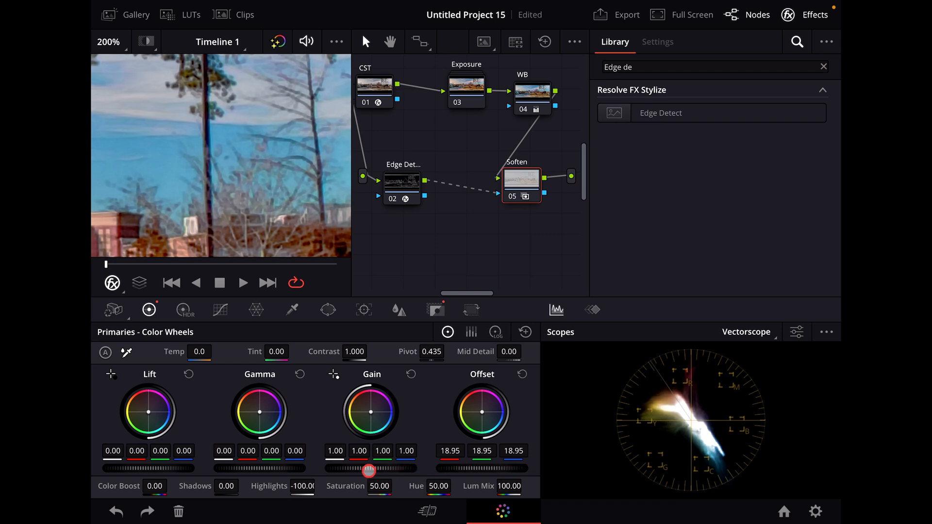
left_click_drag(369, 471, 320, 471)
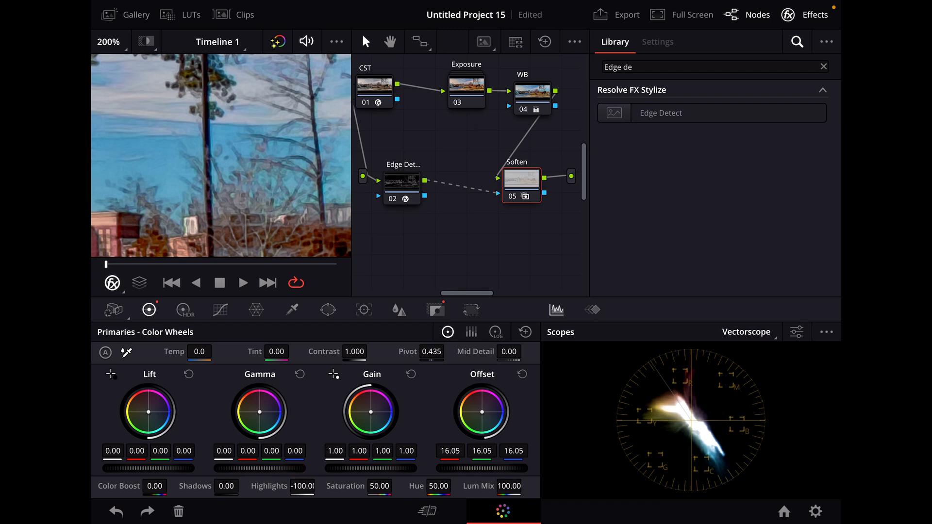
Raise the Soften node's Shadows value to 46.00 and zoom the viewer back out.
left_click(305, 471)
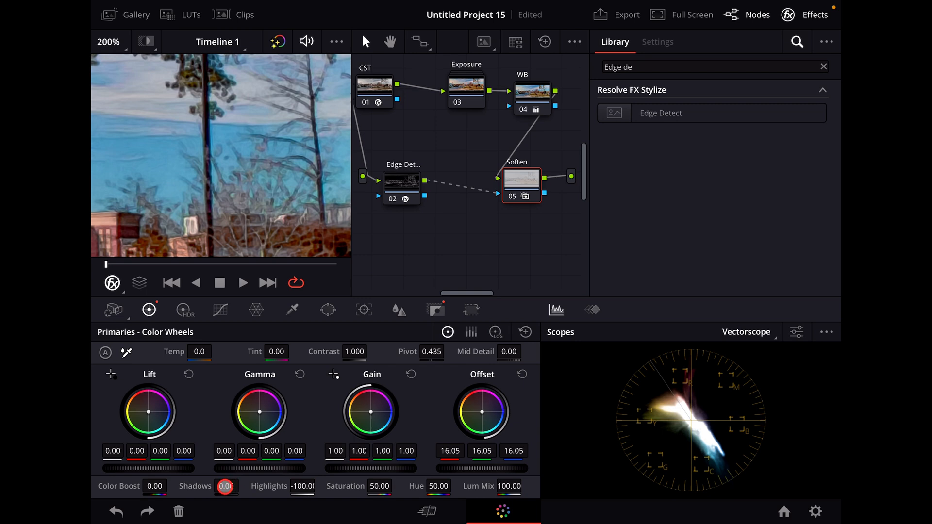
left_click_drag(226, 487, 245, 487)
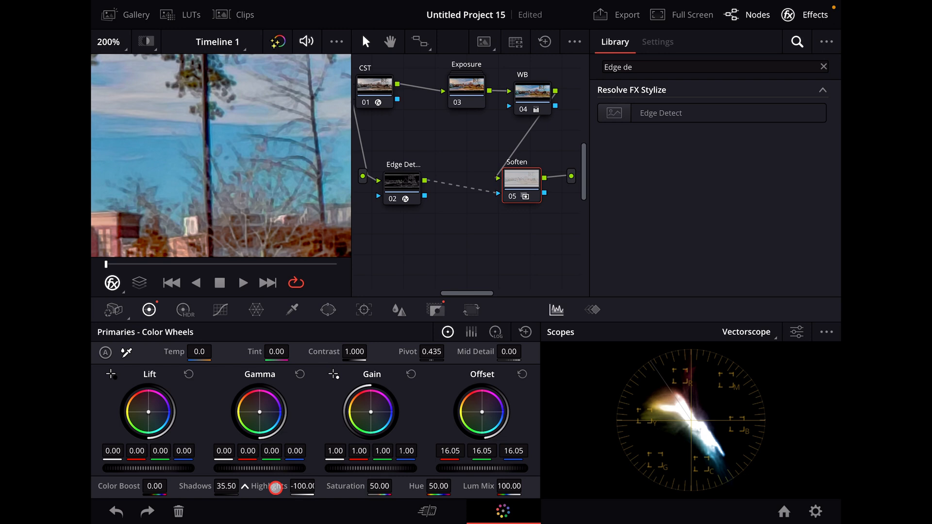
left_click_drag(276, 488, 287, 488)
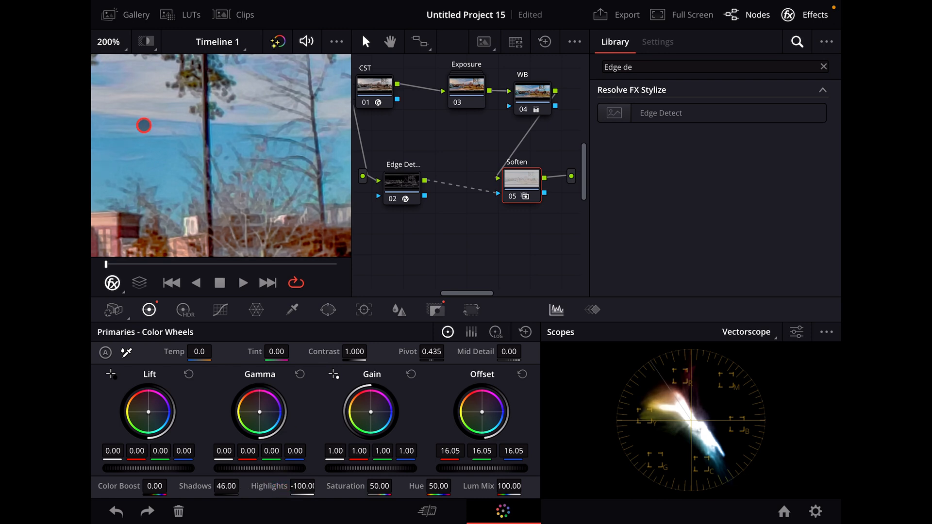
left_click(109, 42)
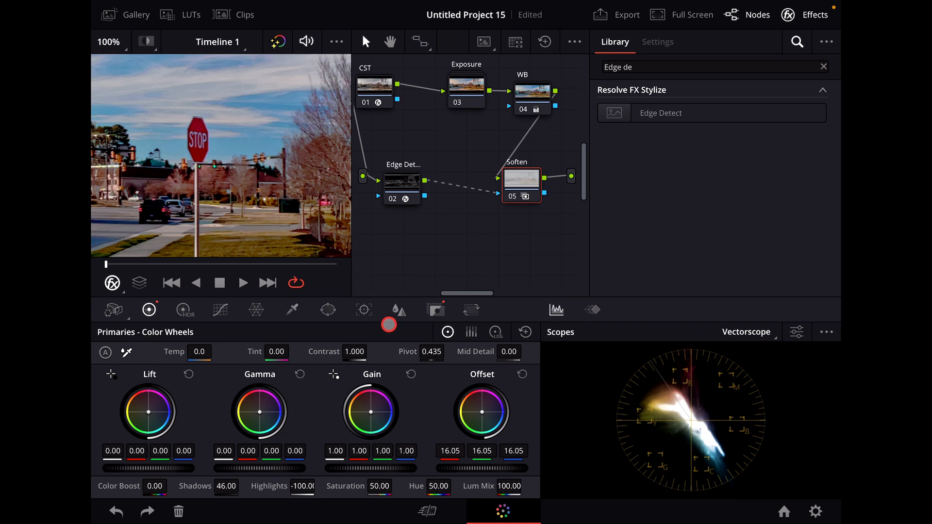
Raise the Soften node's linked blur Radius from 0.50 to 0.55.
left_click(398, 310)
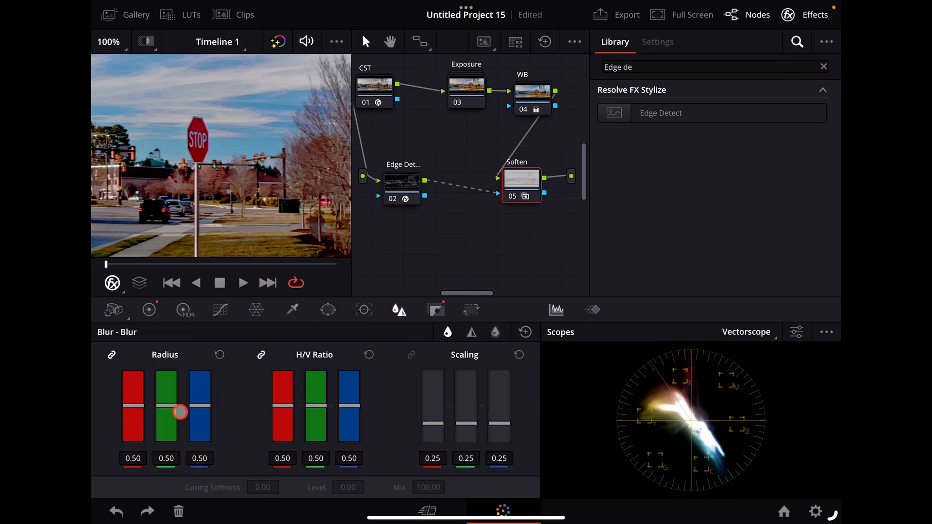
left_click_drag(180, 413, 199, 407)
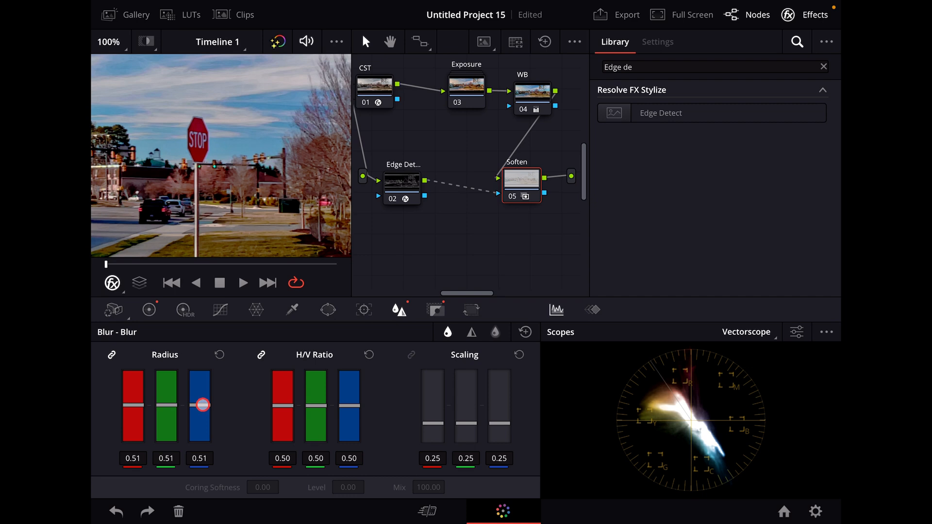
left_click_drag(201, 407, 201, 401)
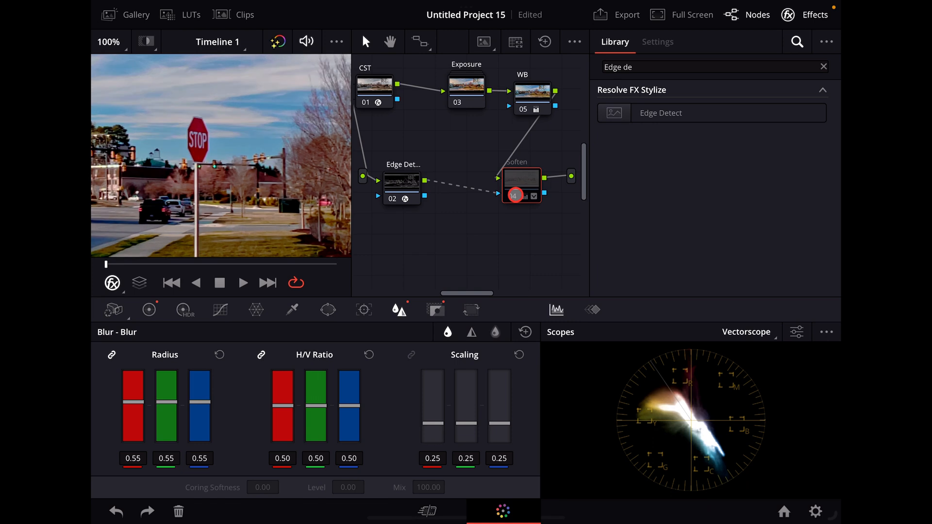
Reselect the Soften node and view the frame at 50% zoom.
left_click(522, 184)
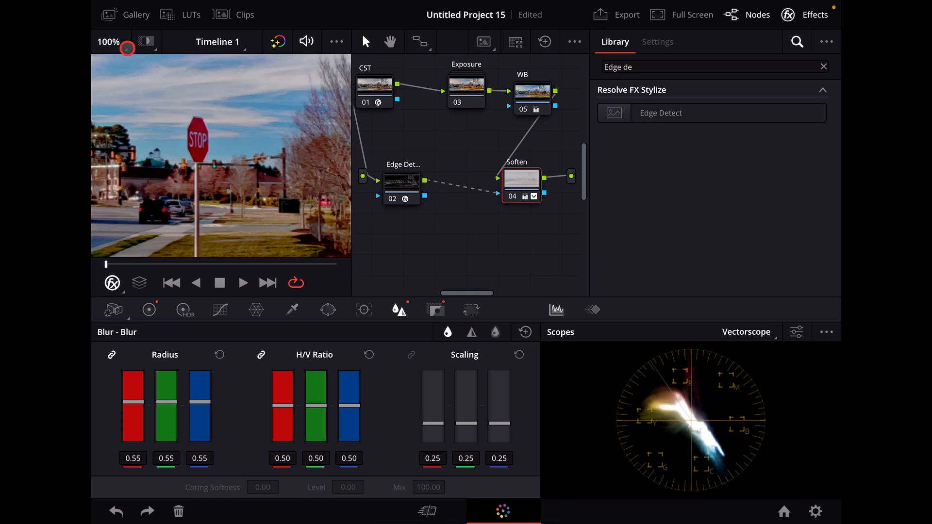
left_click(110, 42)
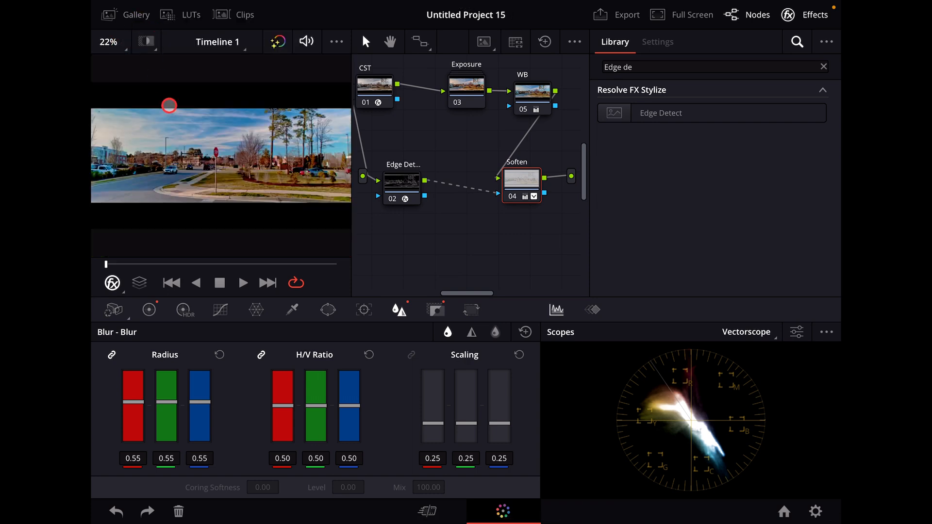
left_click(110, 41)
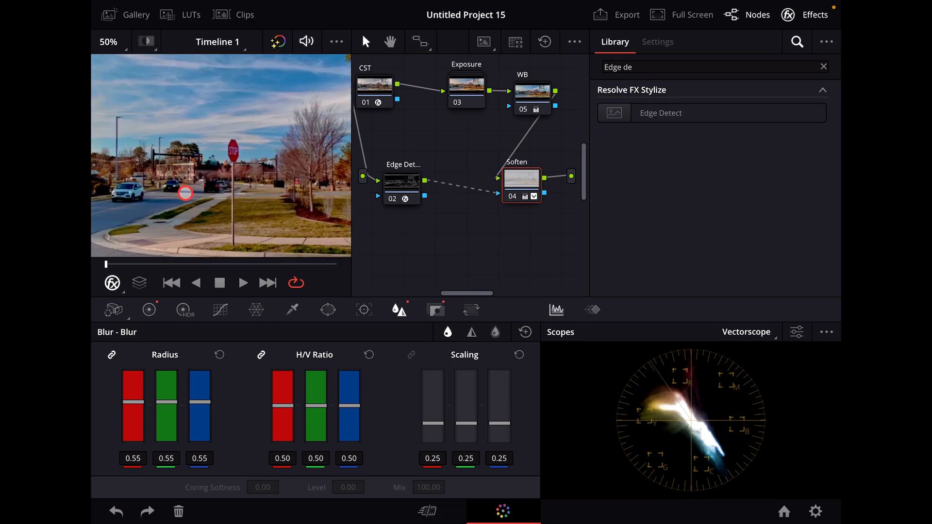
left_click_drag(185, 193, 166, 222)
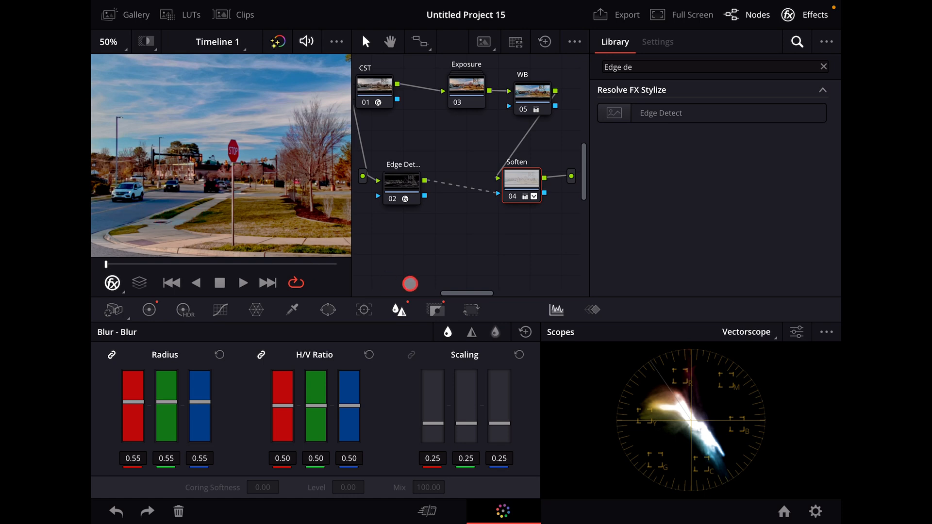
Check Soften's Key Output Gain reads 0.750, then show the Primaries Color Wheels again.
left_click(436, 310)
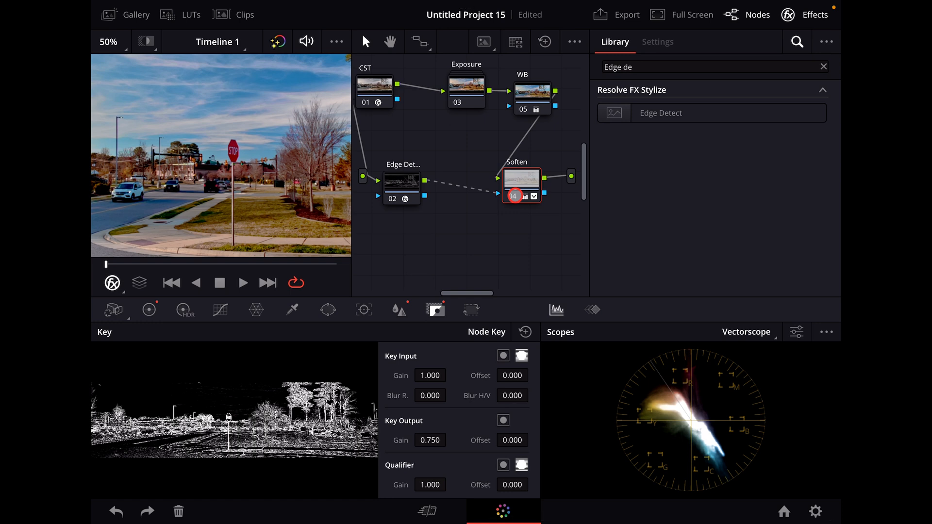
left_click(151, 309)
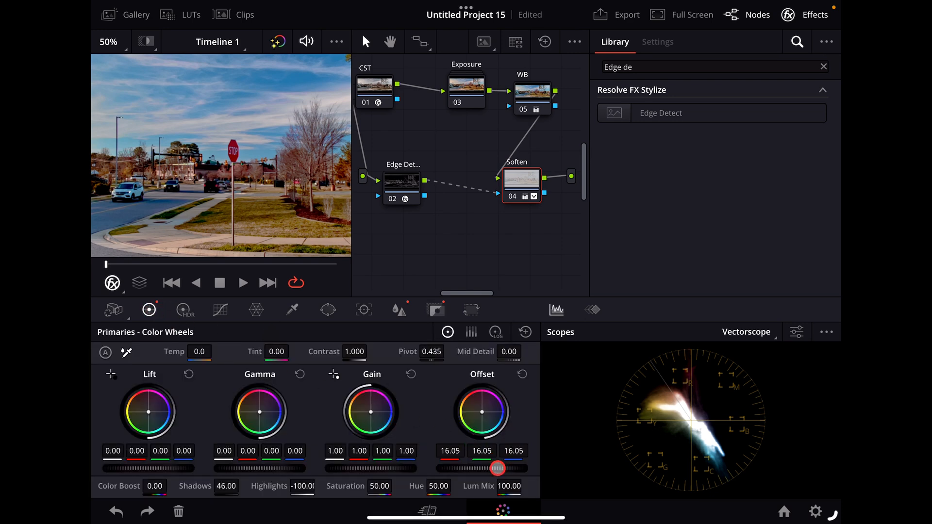
Lower the Soften node's Offset master wheel further to 14.50.
left_click_drag(498, 468, 465, 475)
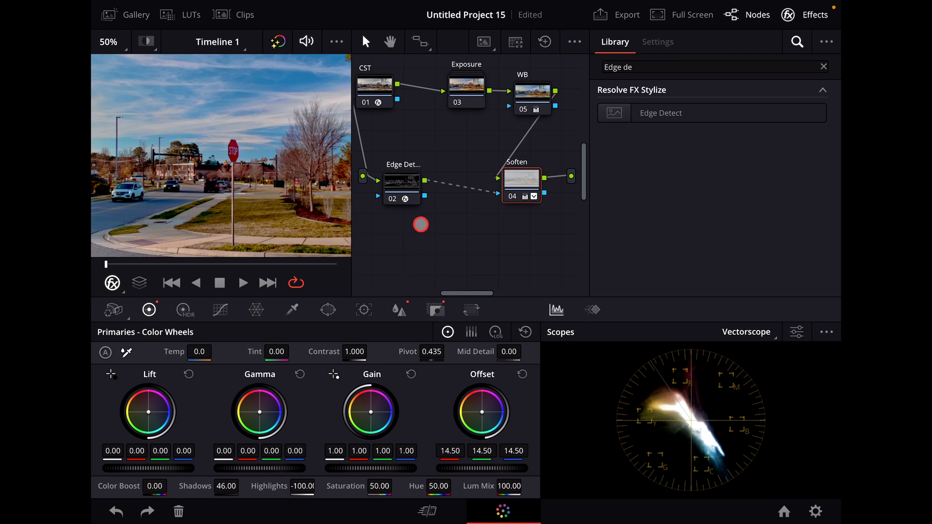
left_click_drag(421, 225, 535, 286)
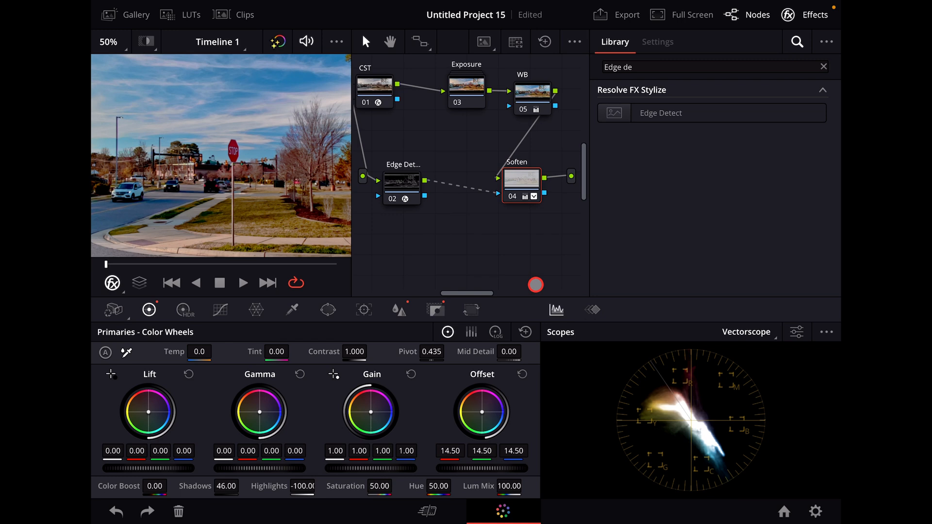